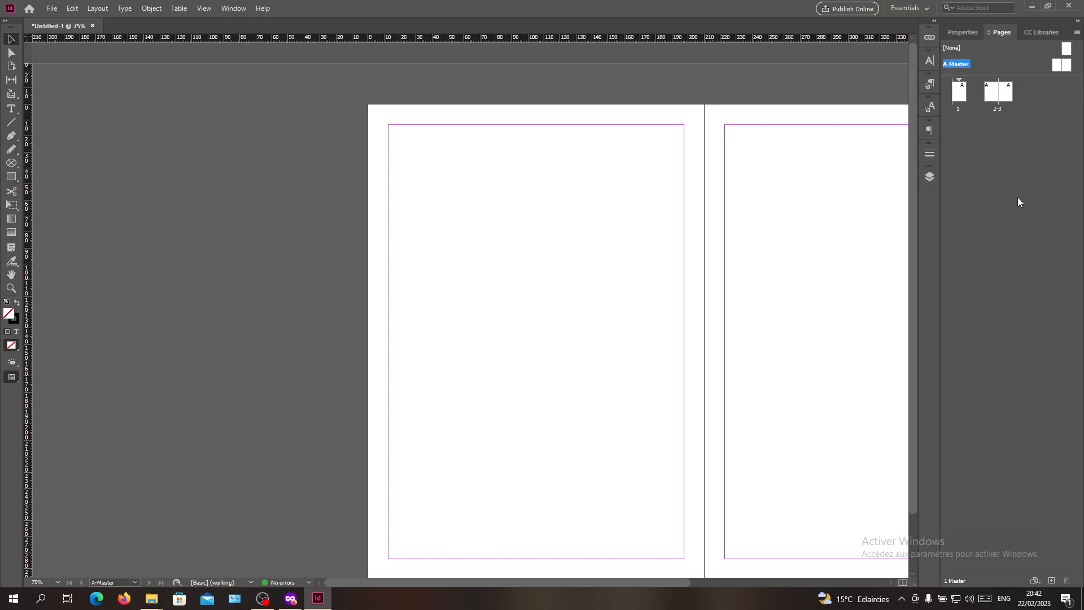
mouse_move(700, 405)
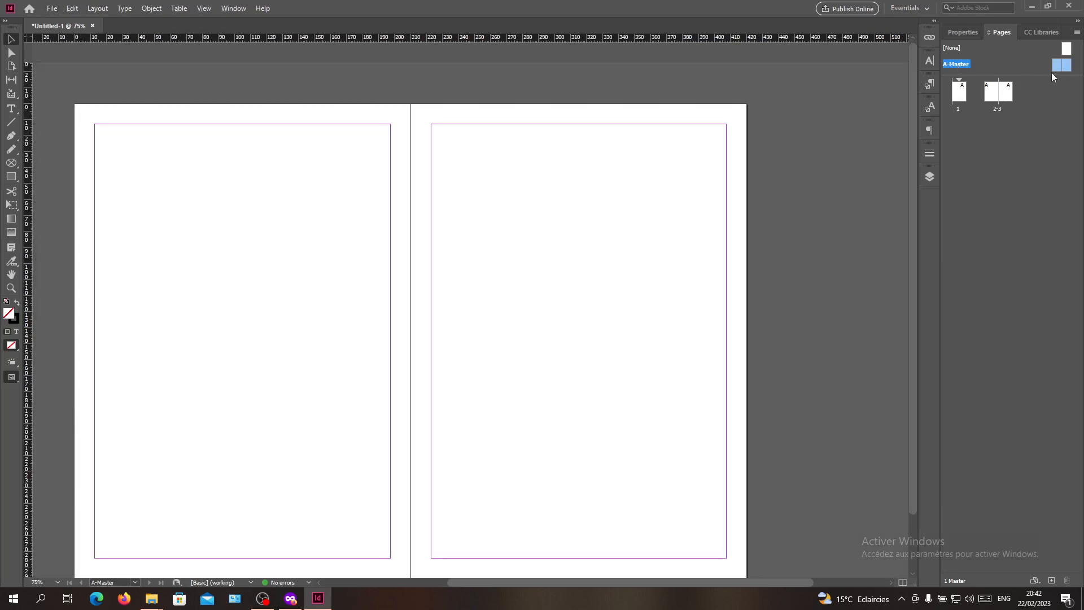
mouse_move(990, 62)
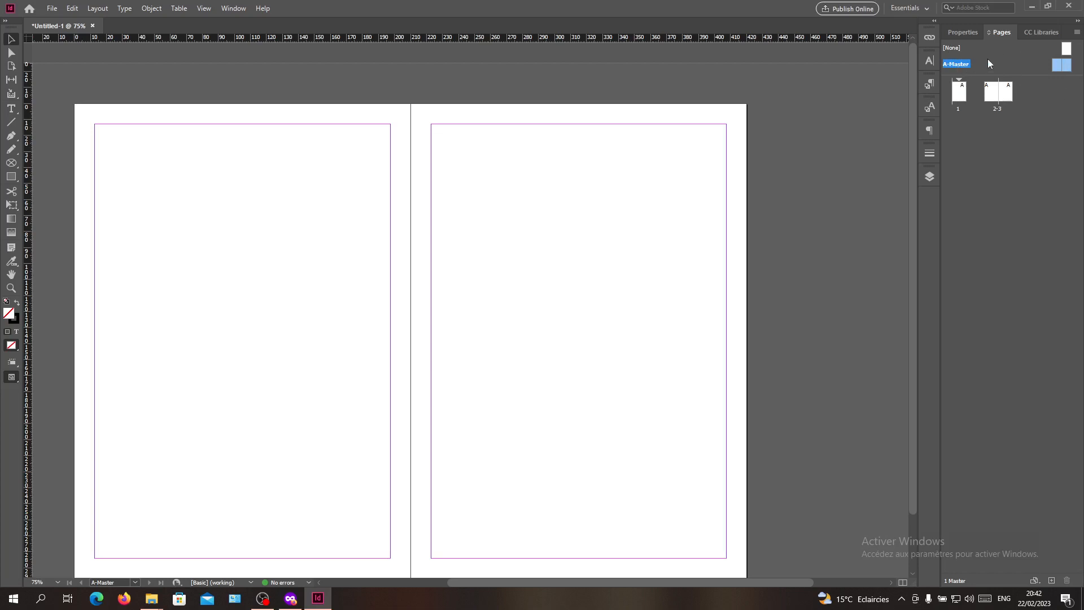
Review the Pages panel's Panel Options from its menu and dismiss them
left_click(1077, 32)
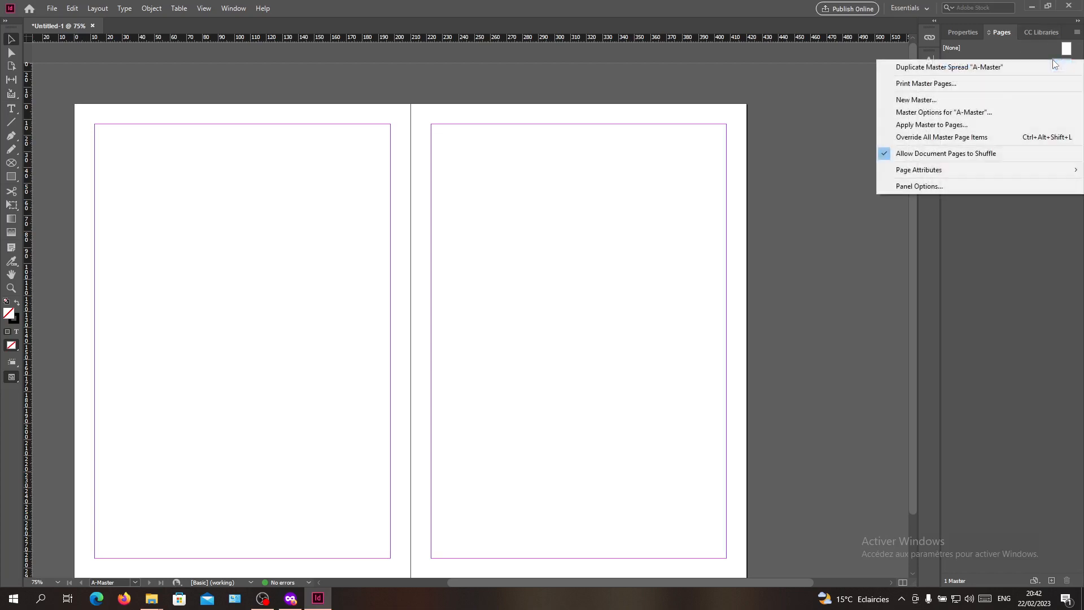
mouse_move(919, 170)
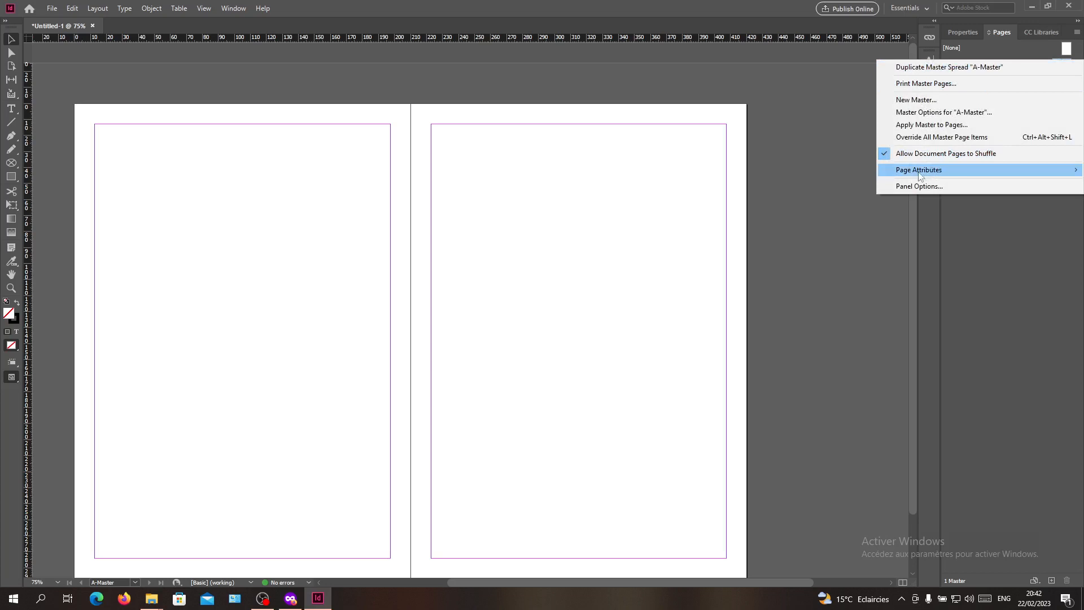
left_click(918, 187)
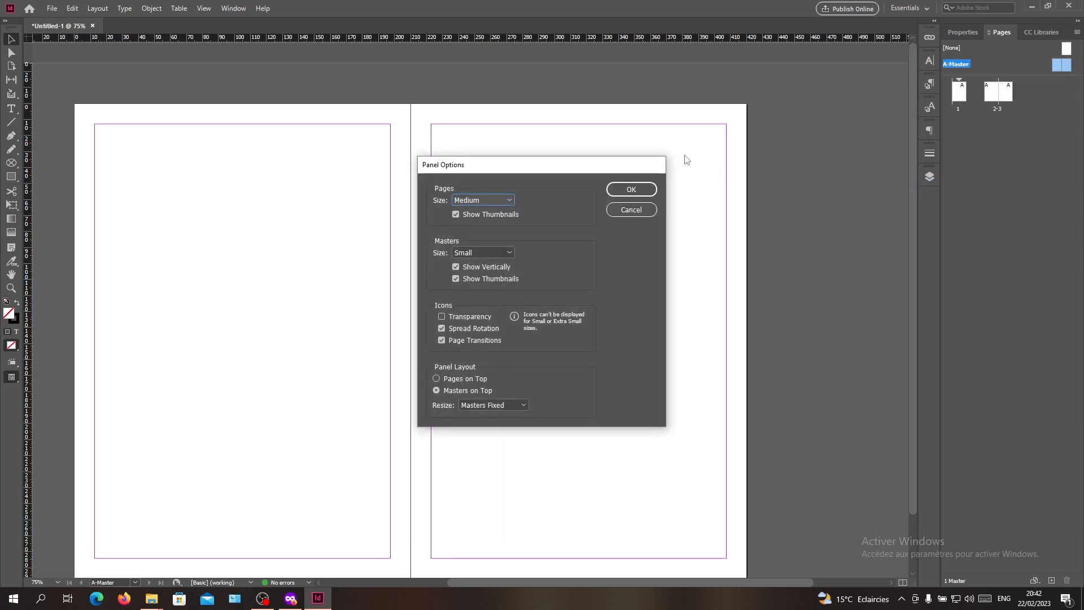
mouse_move(652, 205)
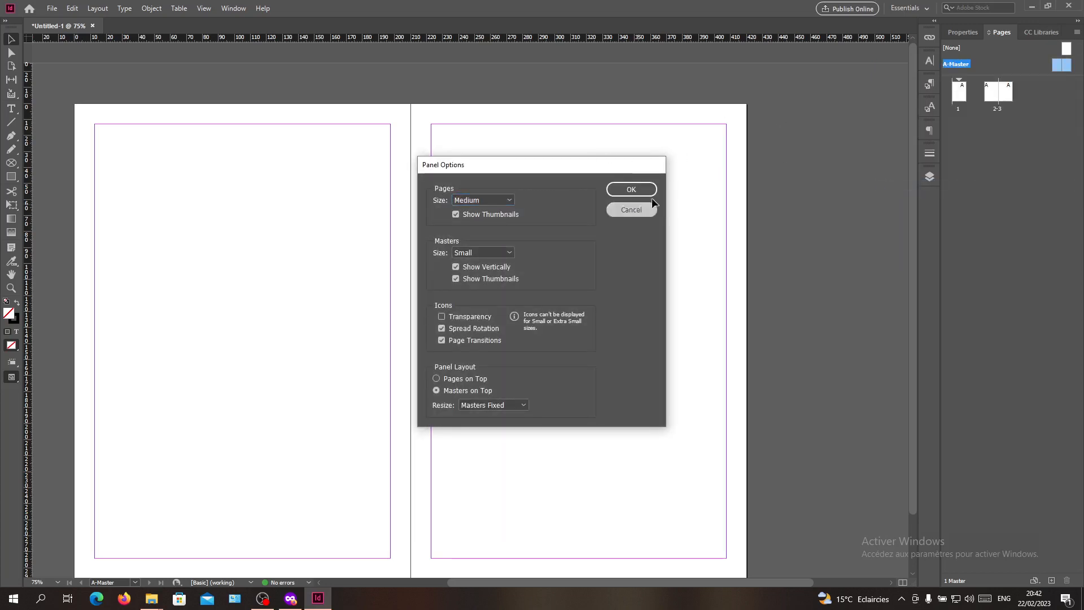
left_click(630, 190)
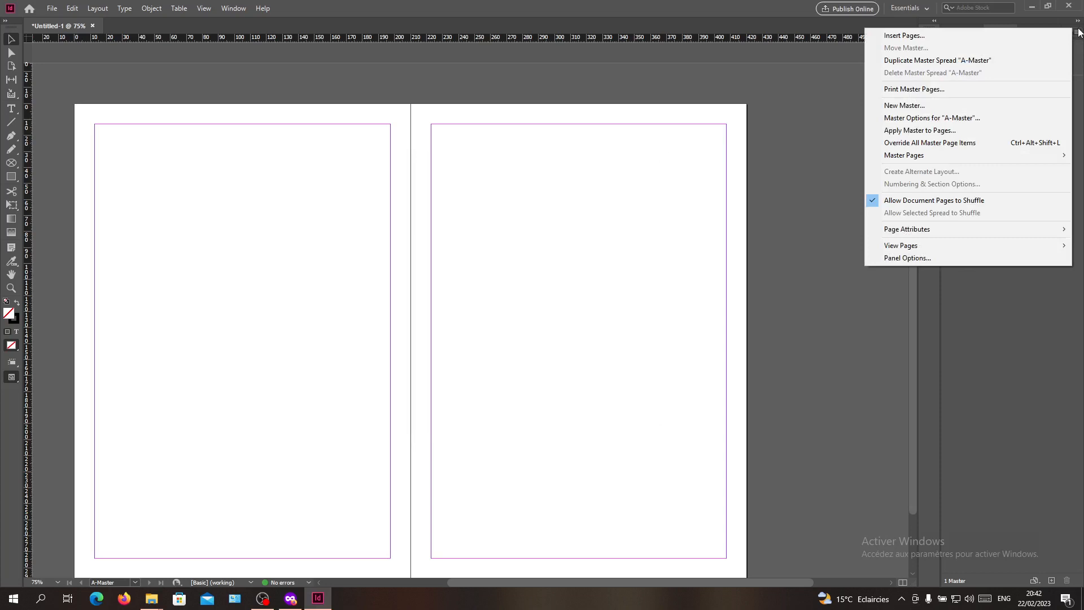
mouse_move(1056, 34)
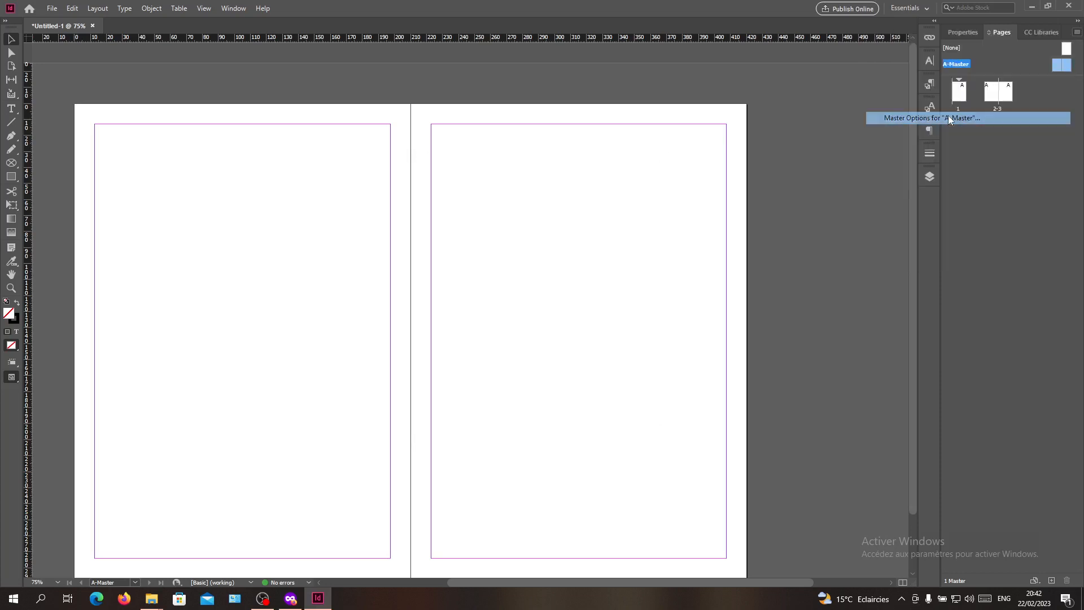
In Master Options, rename A-Master to 'Hello' so it is listed as A-Hello
left_click(931, 117)
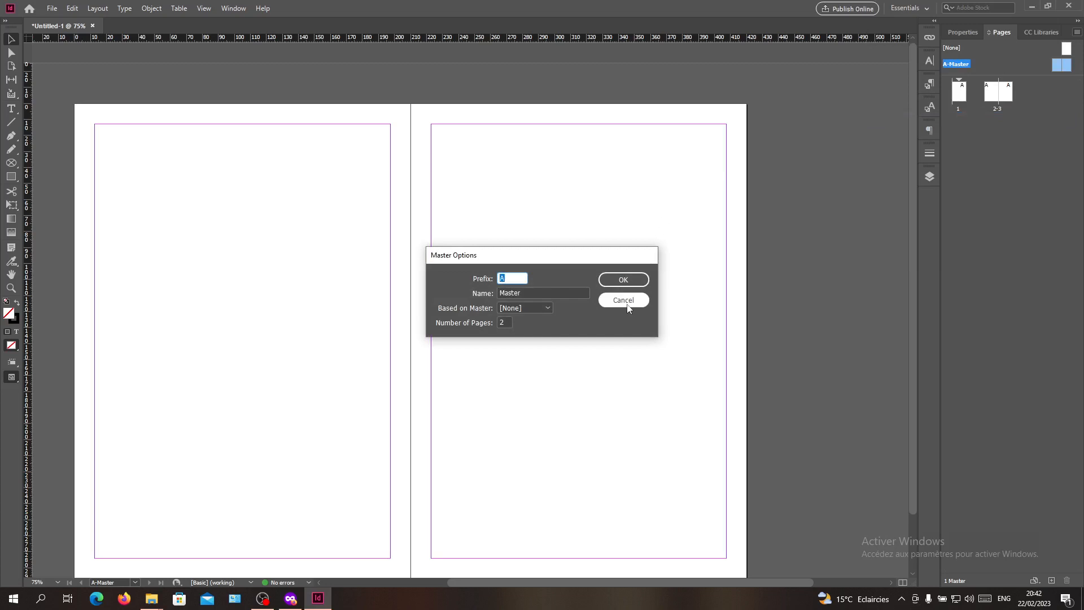
mouse_move(436, 266)
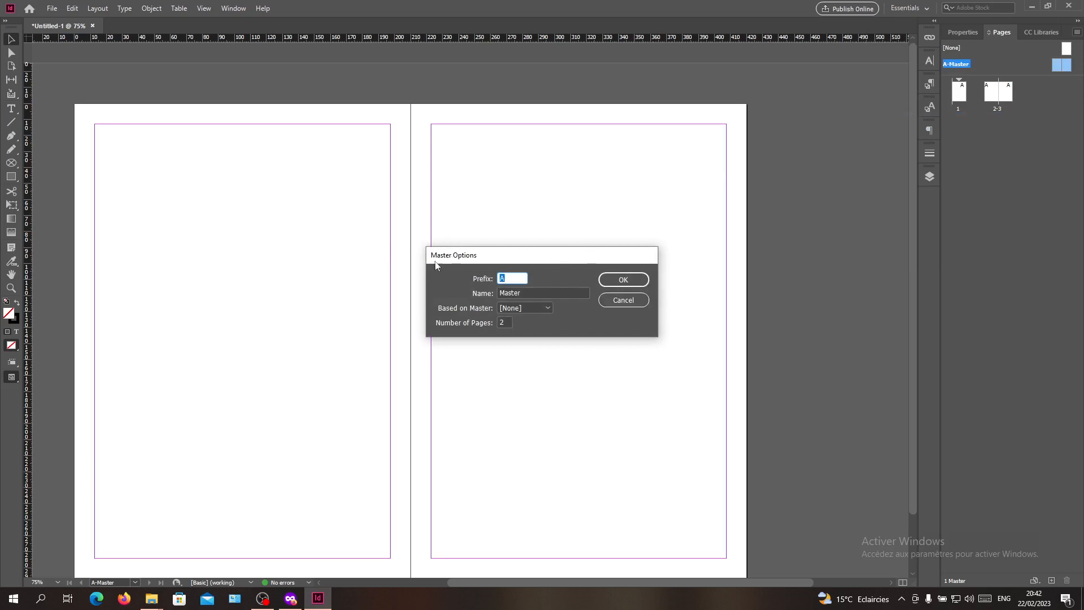
mouse_move(476, 295)
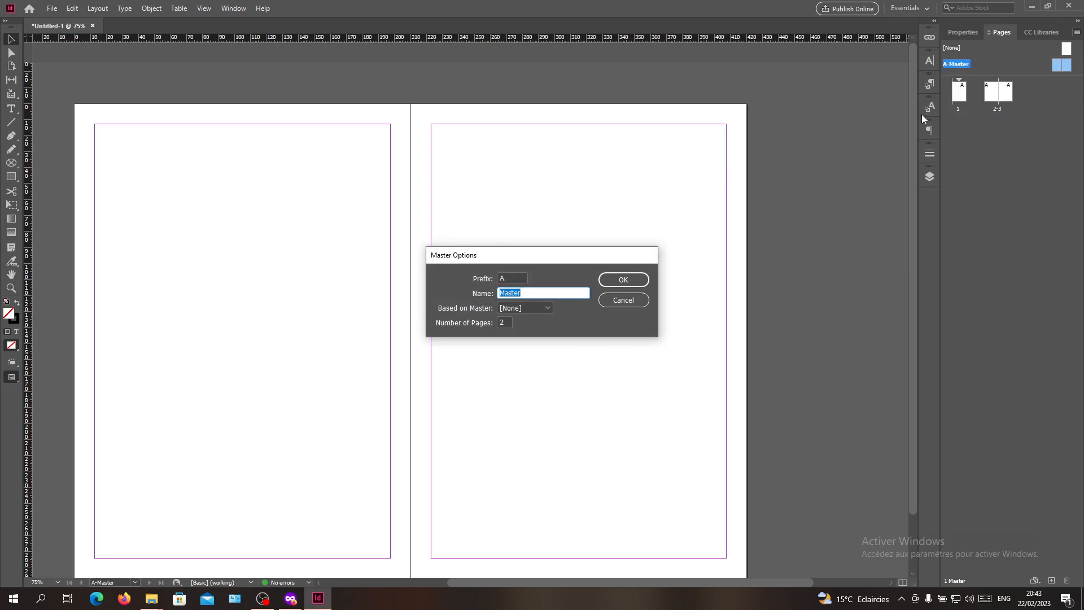
mouse_move(1027, 73)
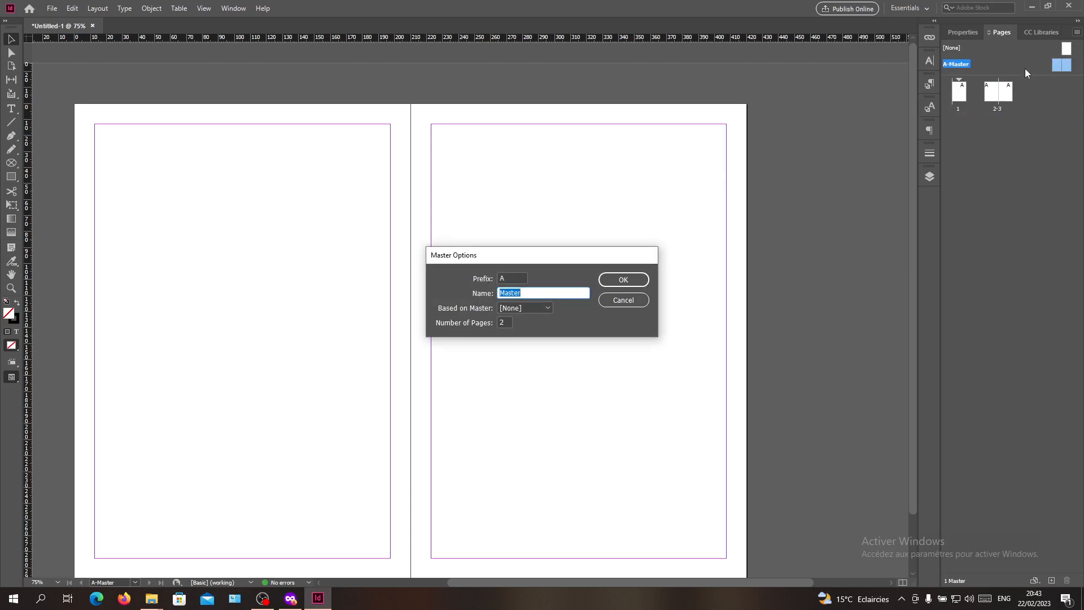
mouse_move(974, 108)
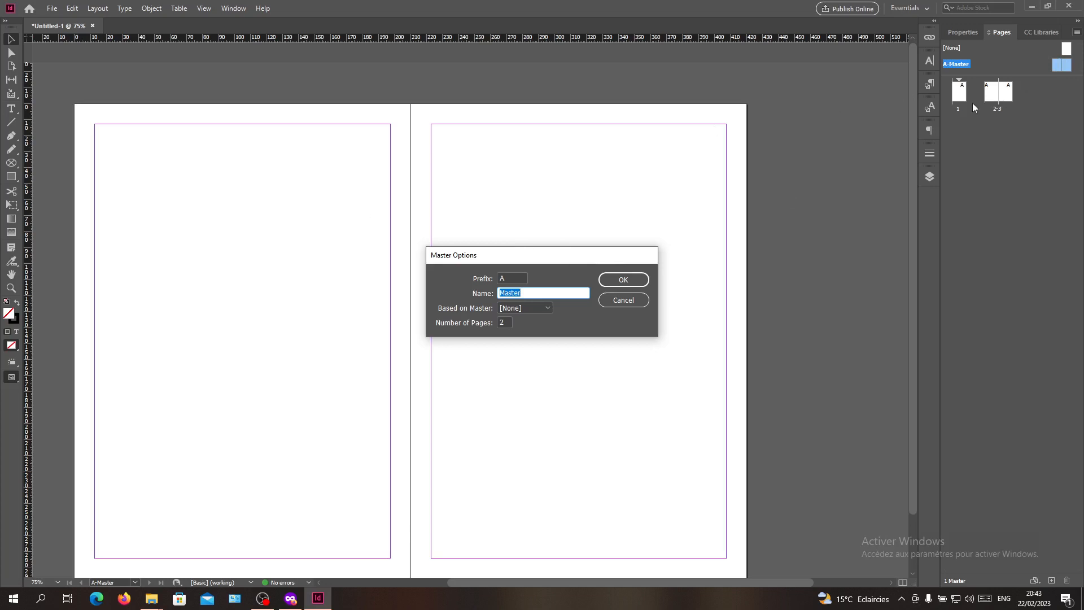
left_click(511, 278)
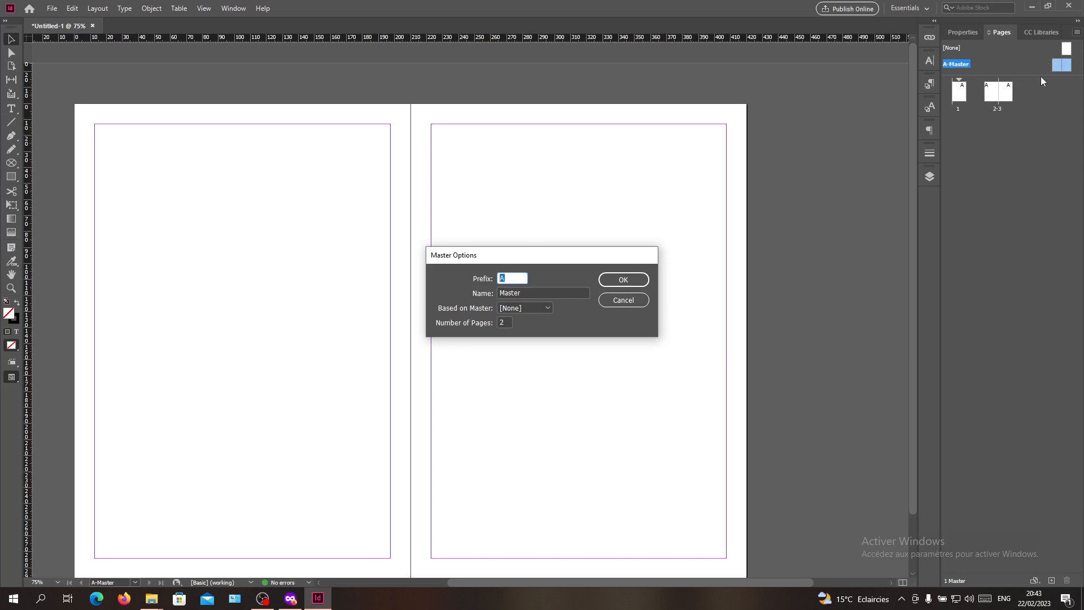
mouse_move(530, 266)
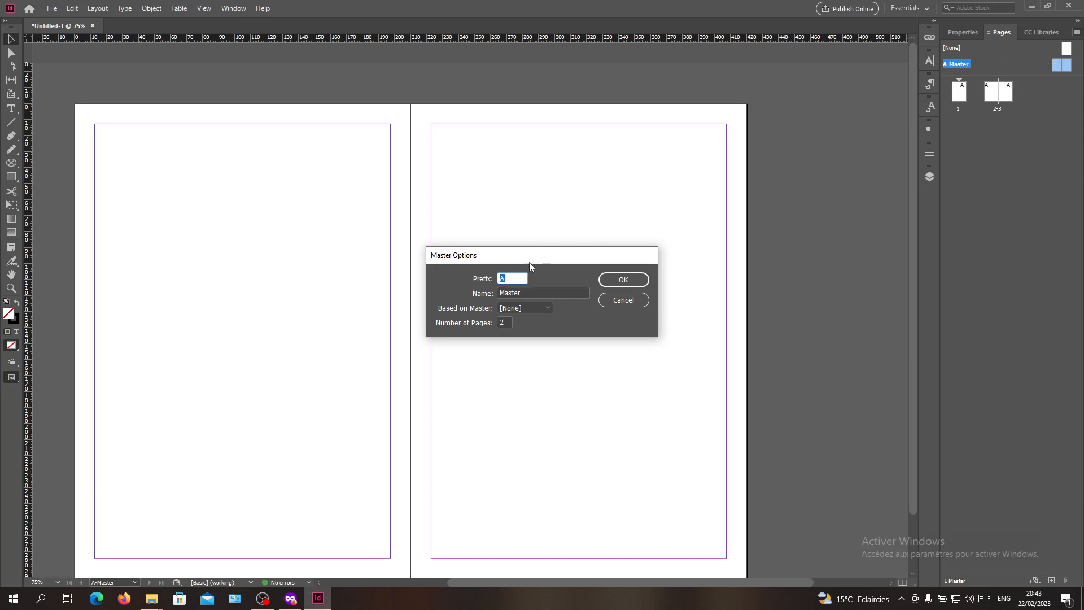
mouse_move(450, 257)
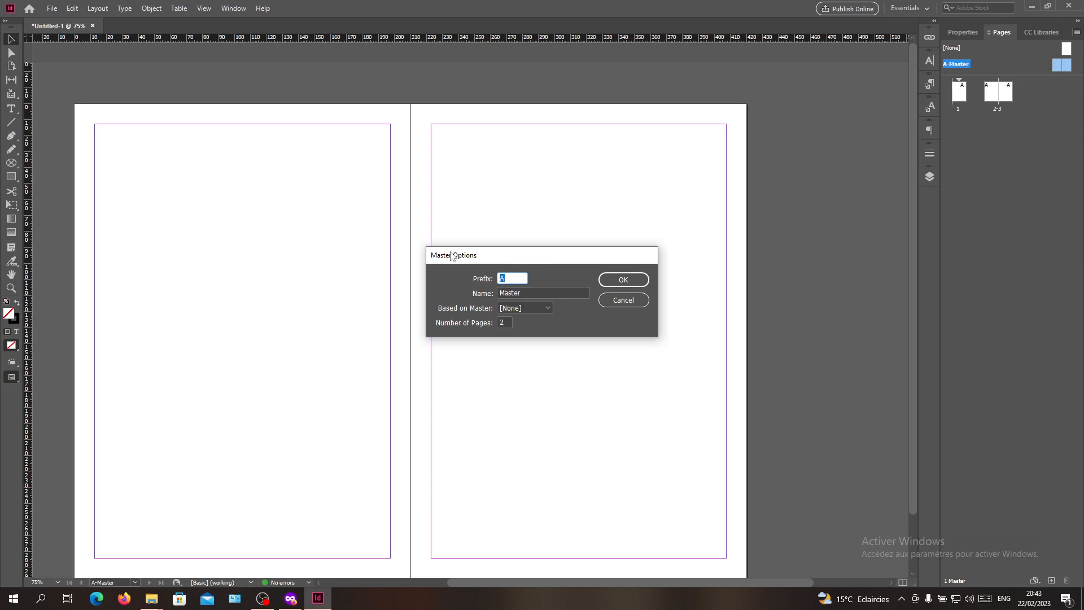
left_click(543, 292)
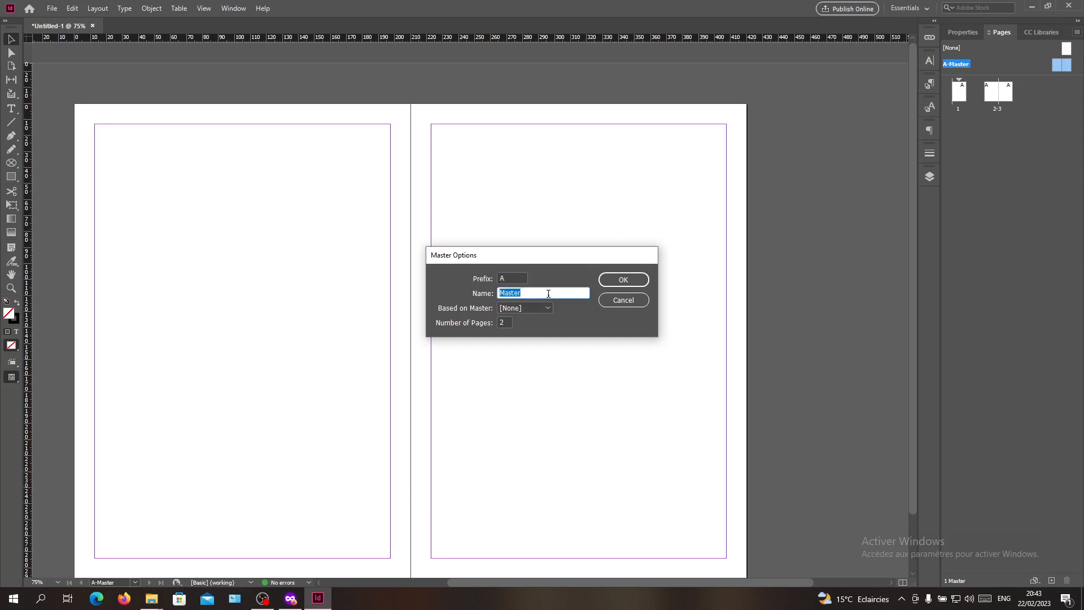
type("H")
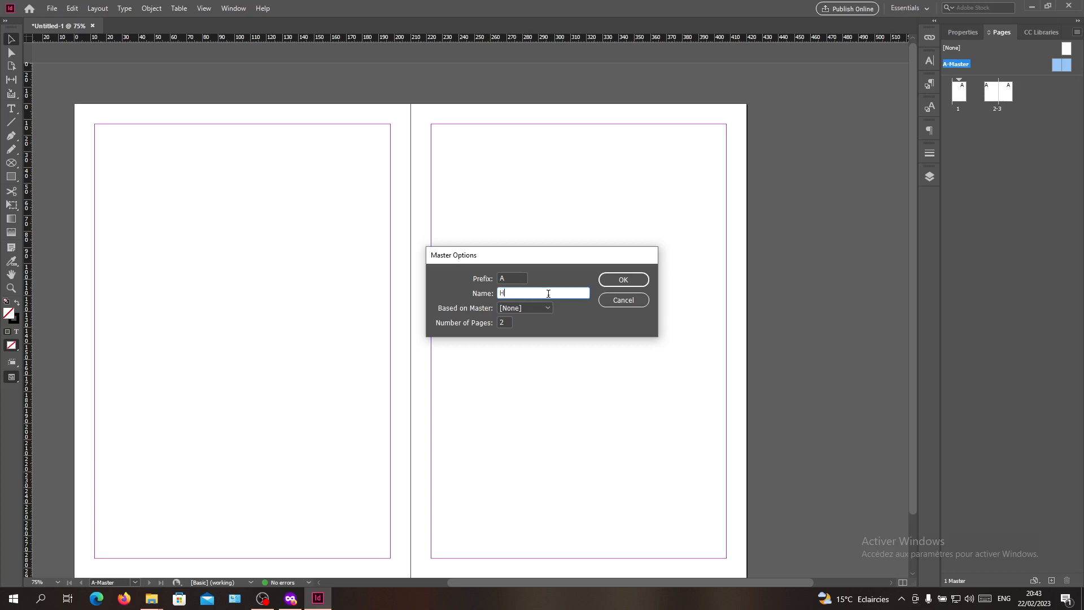
type("ello")
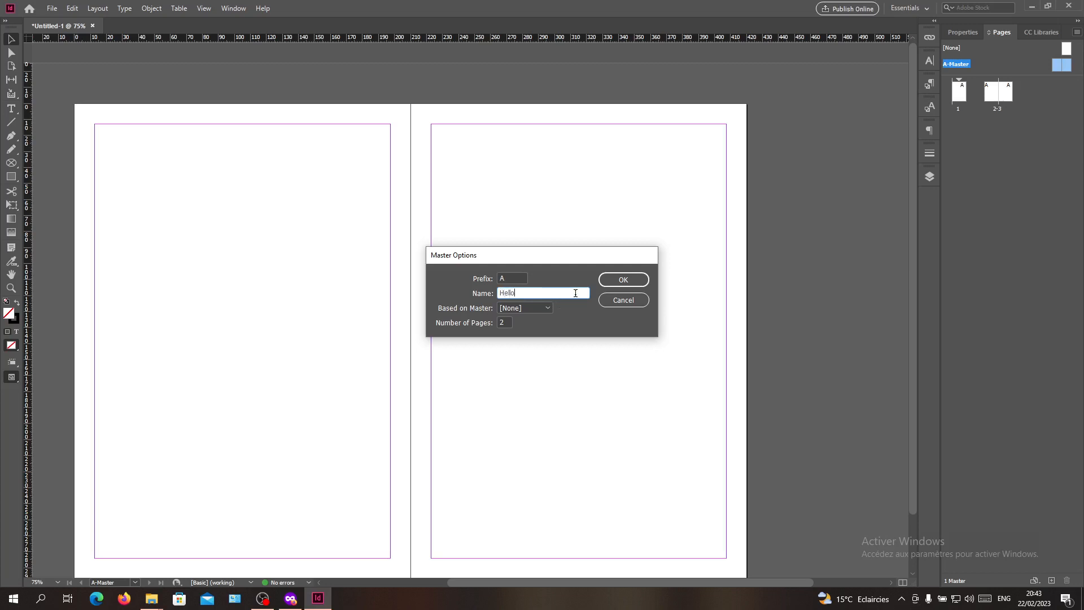
left_click(621, 279)
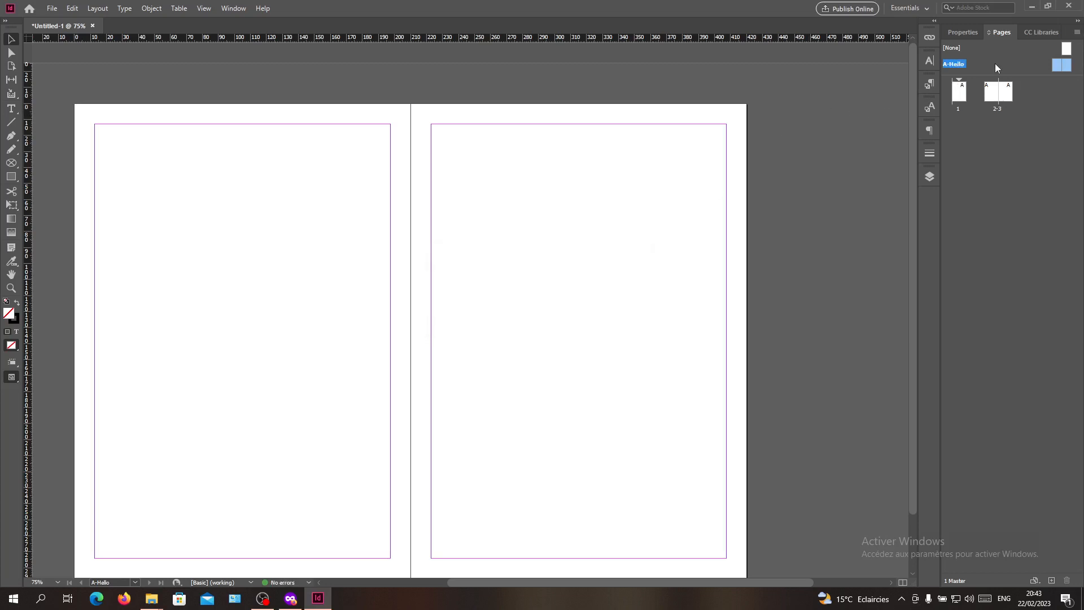
mouse_move(1004, 140)
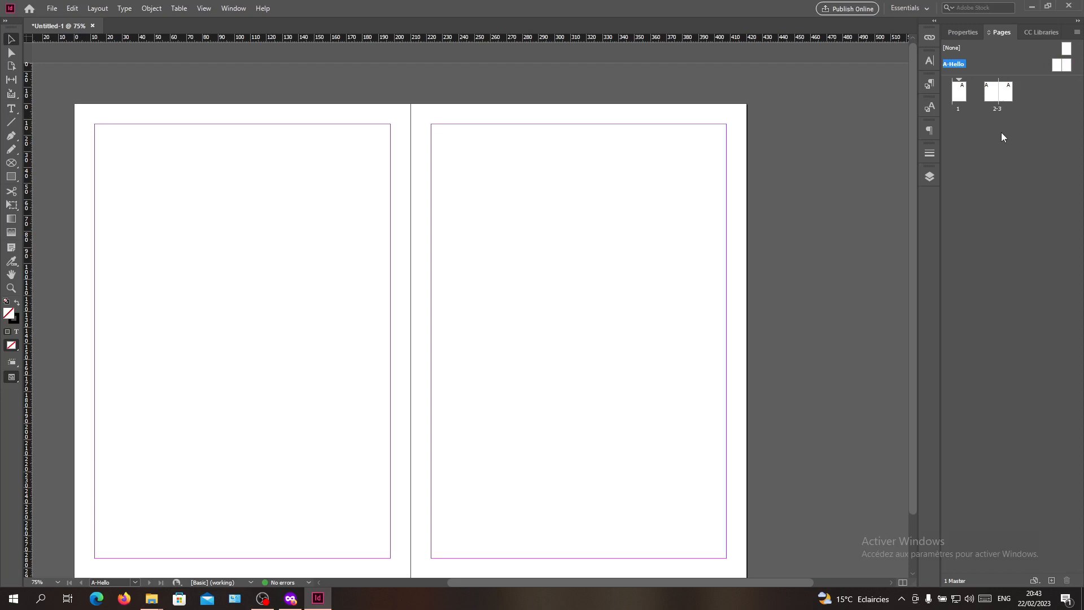
mouse_move(1003, 116)
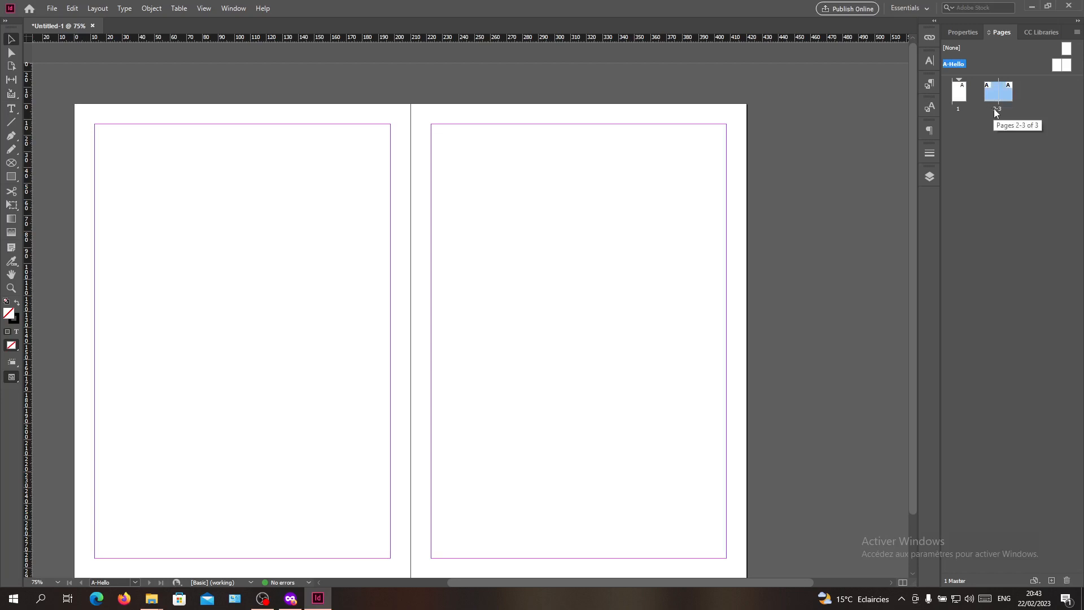
Select page 1 in the Pages panel and bring up its page and spread commands
left_click(997, 94)
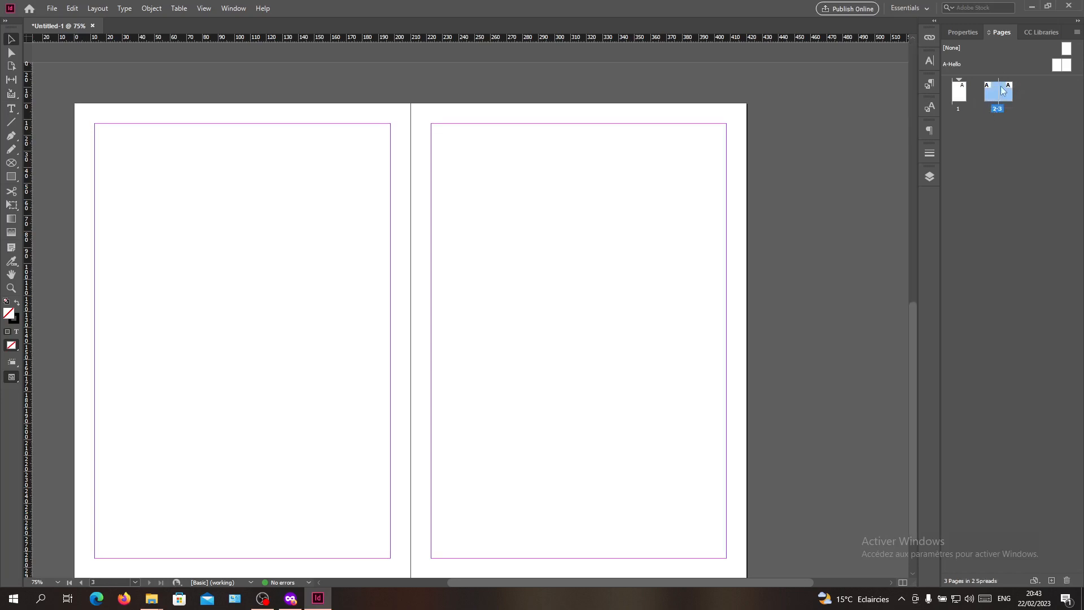
left_click(959, 92)
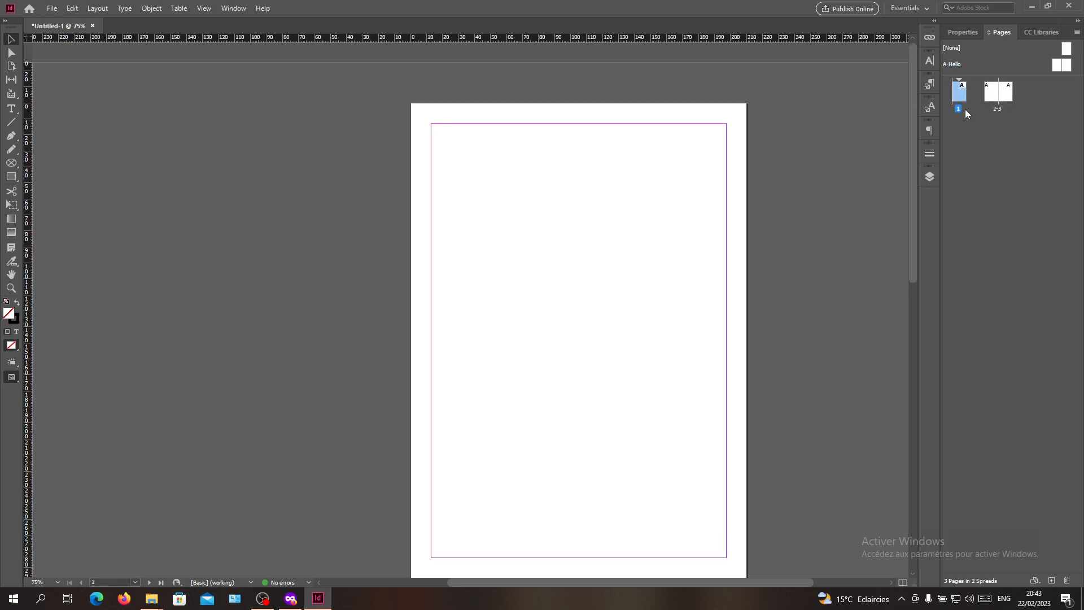
mouse_move(1077, 35)
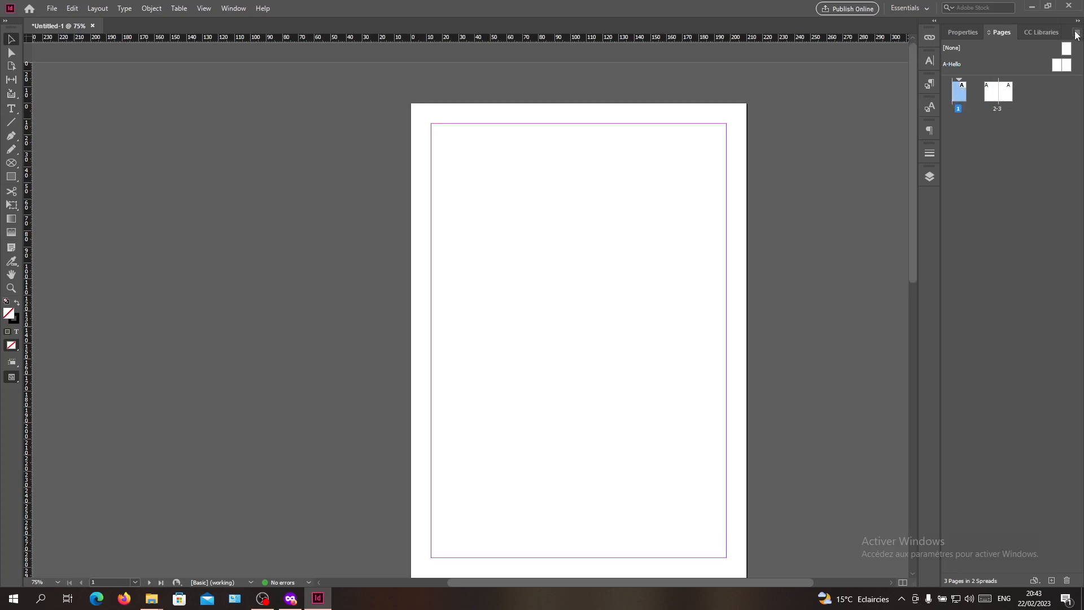
left_click(1076, 34)
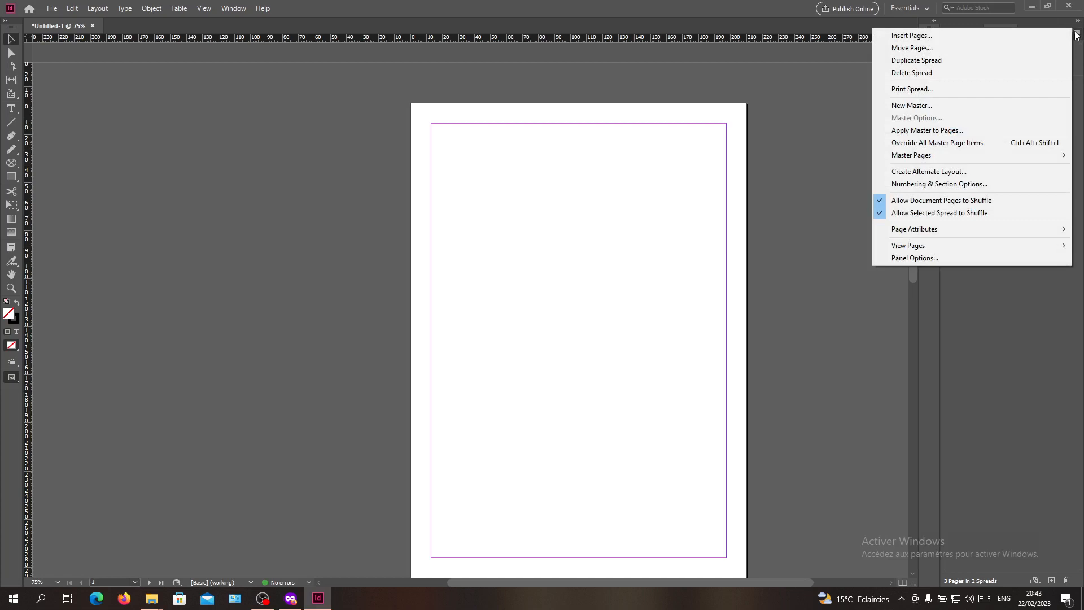
mouse_move(958, 200)
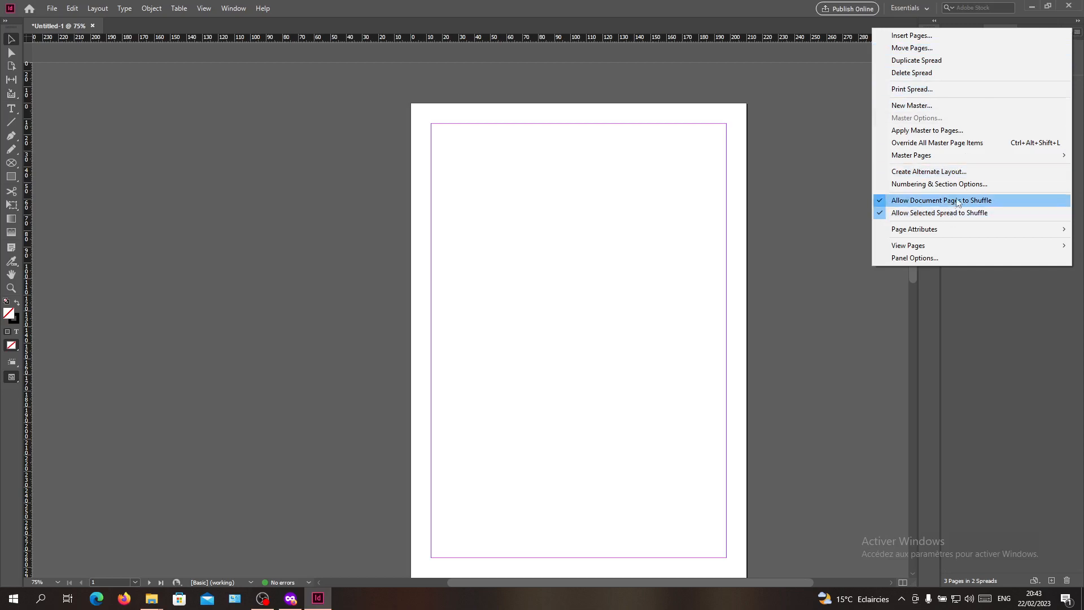
In Numbering & Section Options, set the section prefix to 'World' for pages World1–World3
left_click(939, 182)
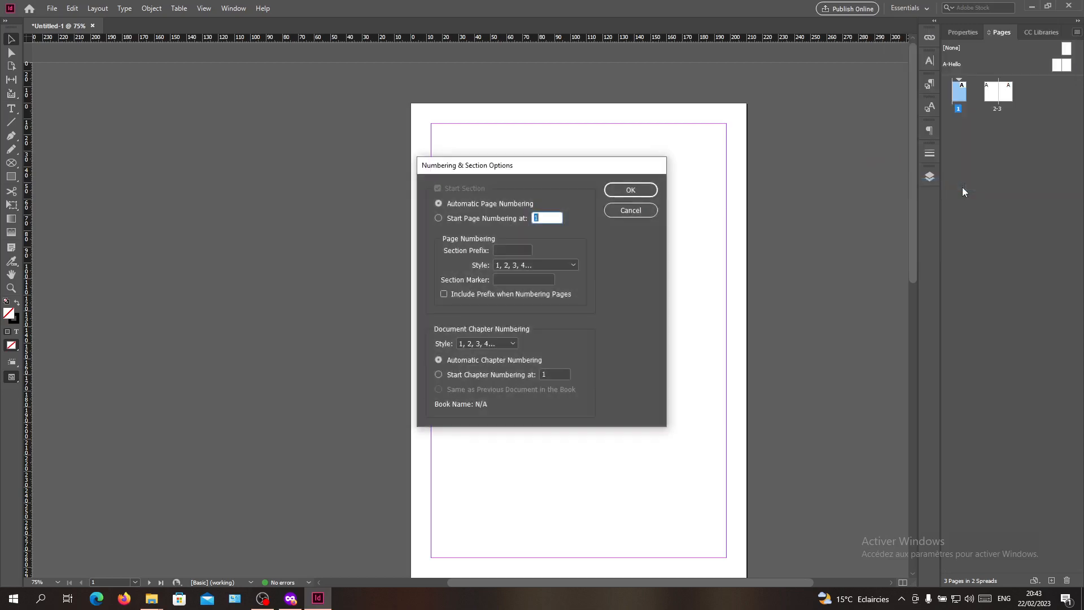
mouse_move(564, 249)
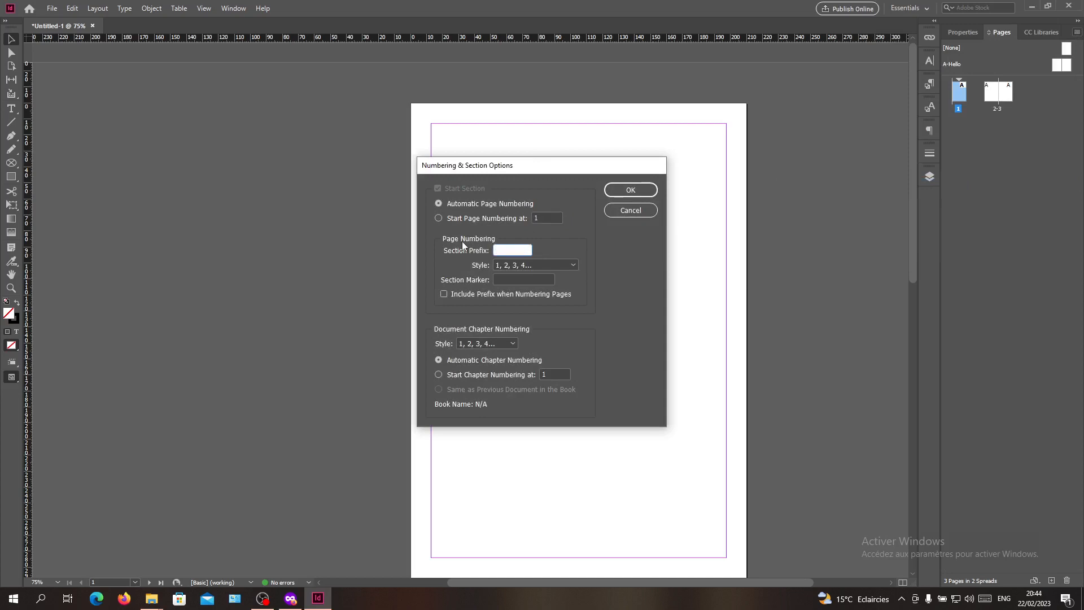
mouse_move(476, 255)
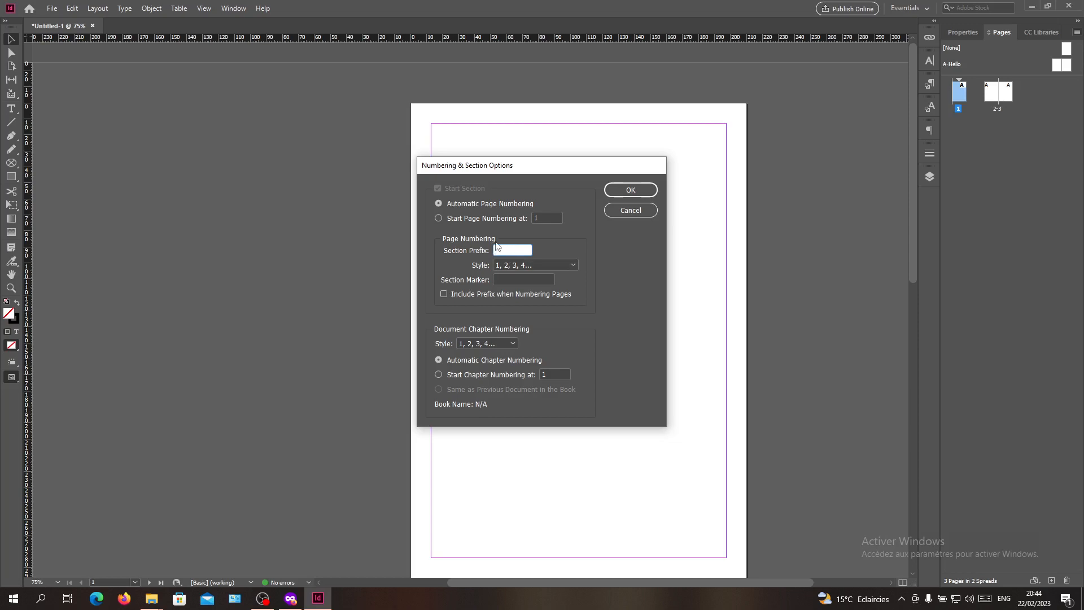
type("World")
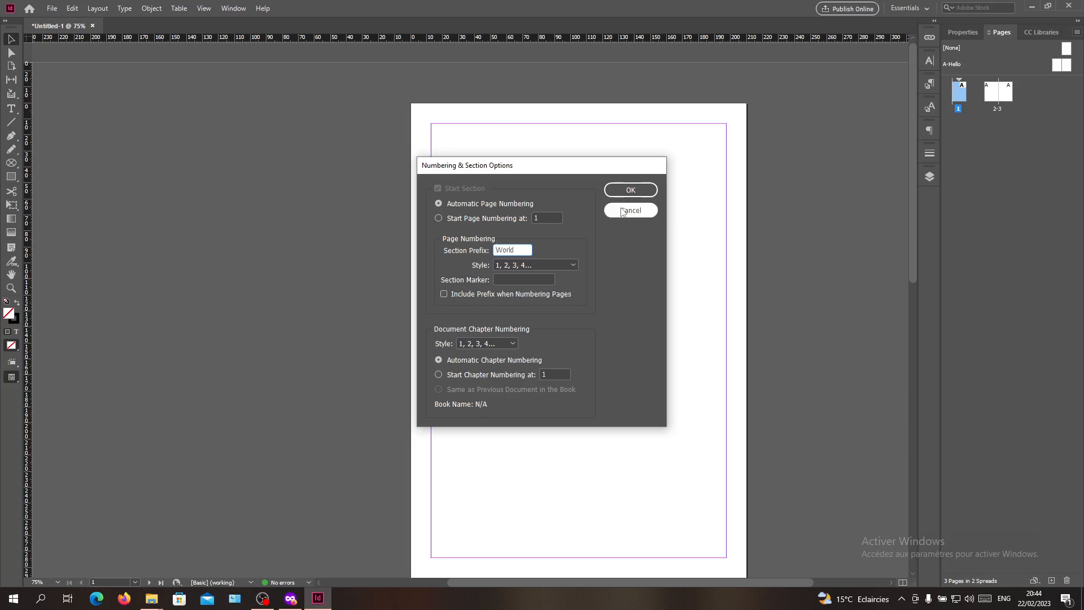
left_click(629, 190)
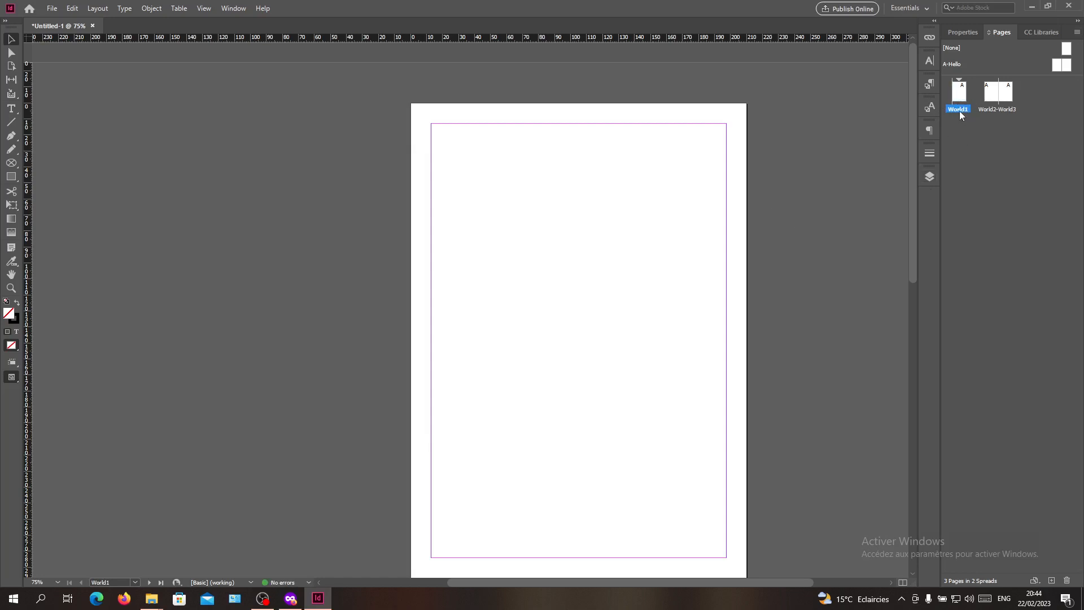
Add a fourth page and start a new section on it with prefix 'test', labelled test4
left_click(997, 92)
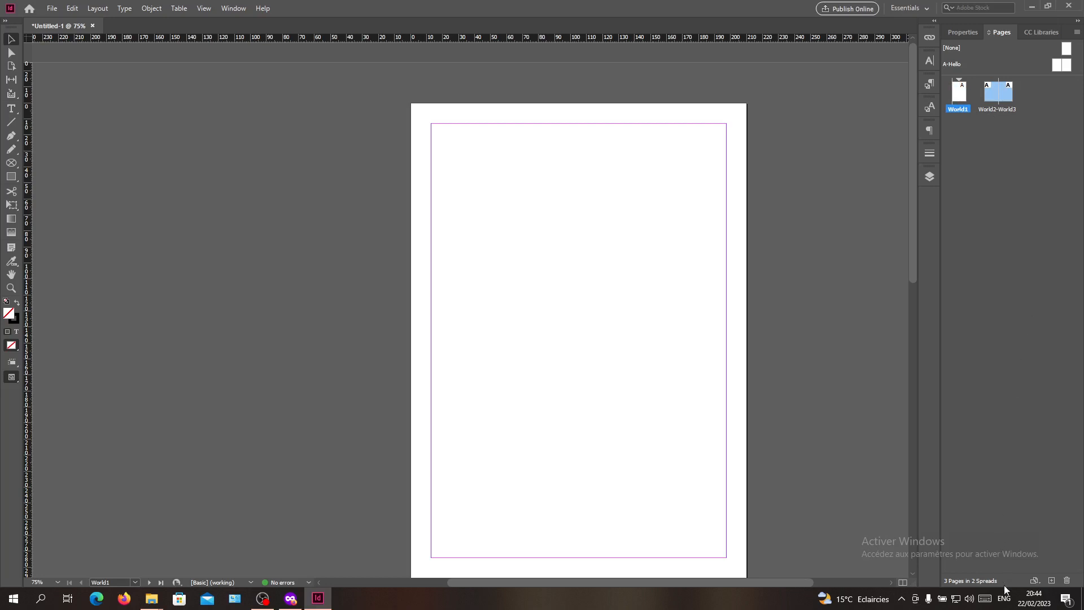
left_click(1036, 578)
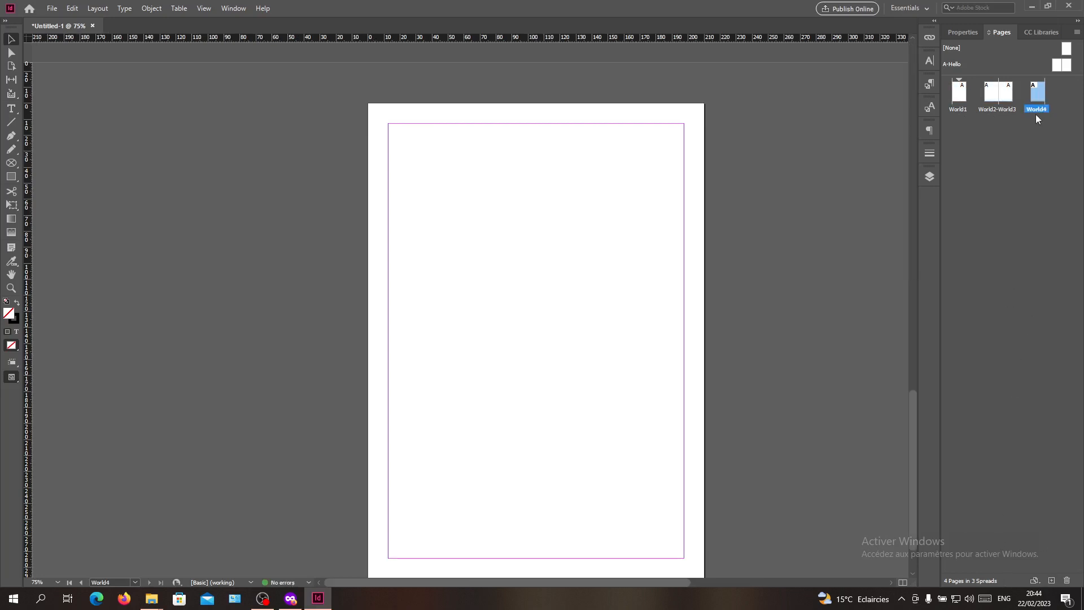
right_click(1037, 97)
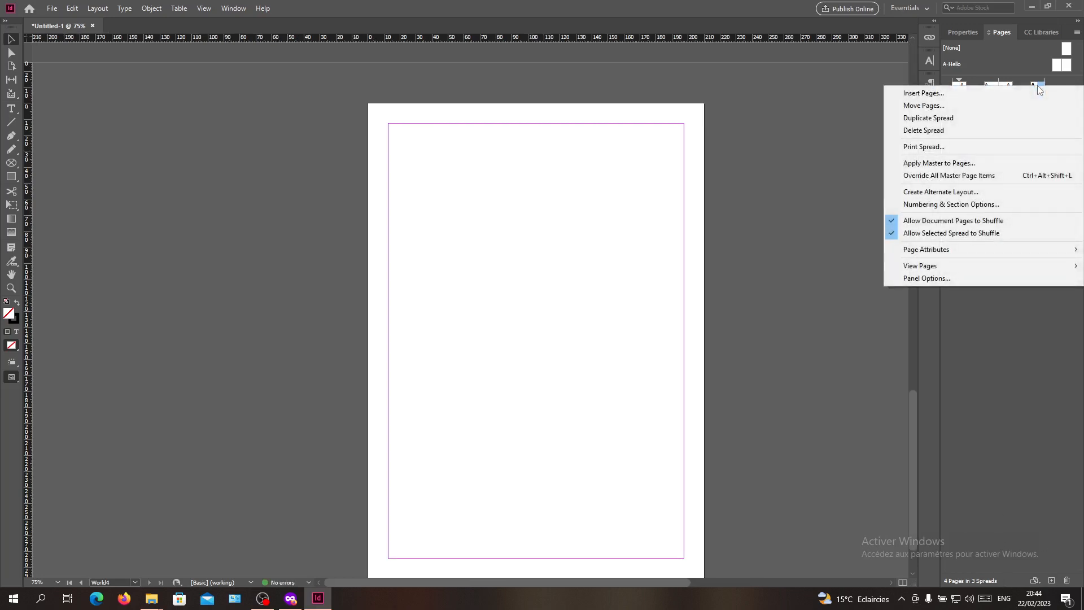
left_click(950, 204)
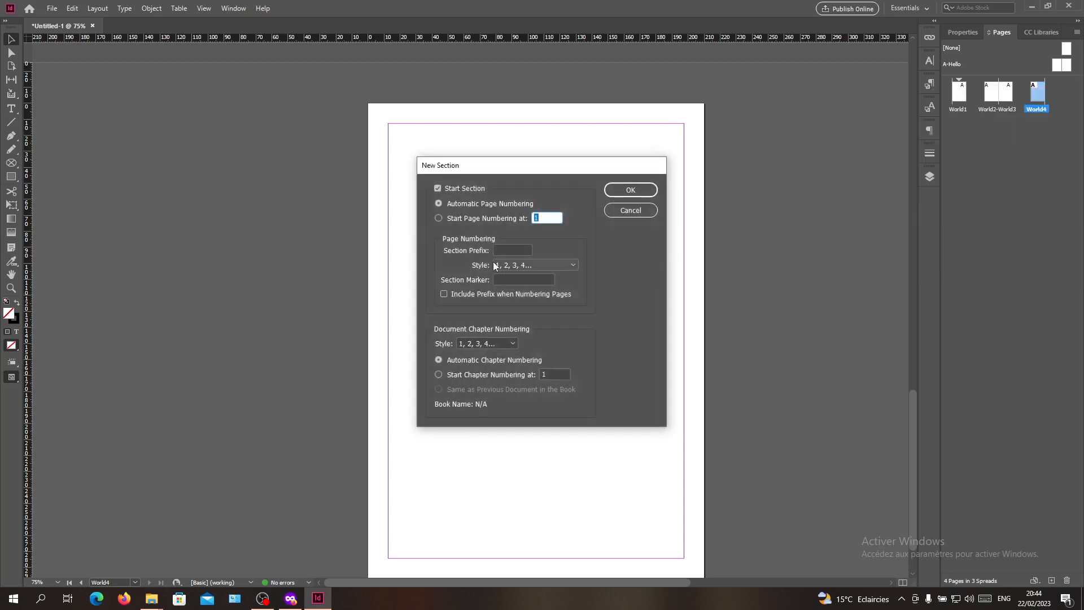
left_click(511, 250)
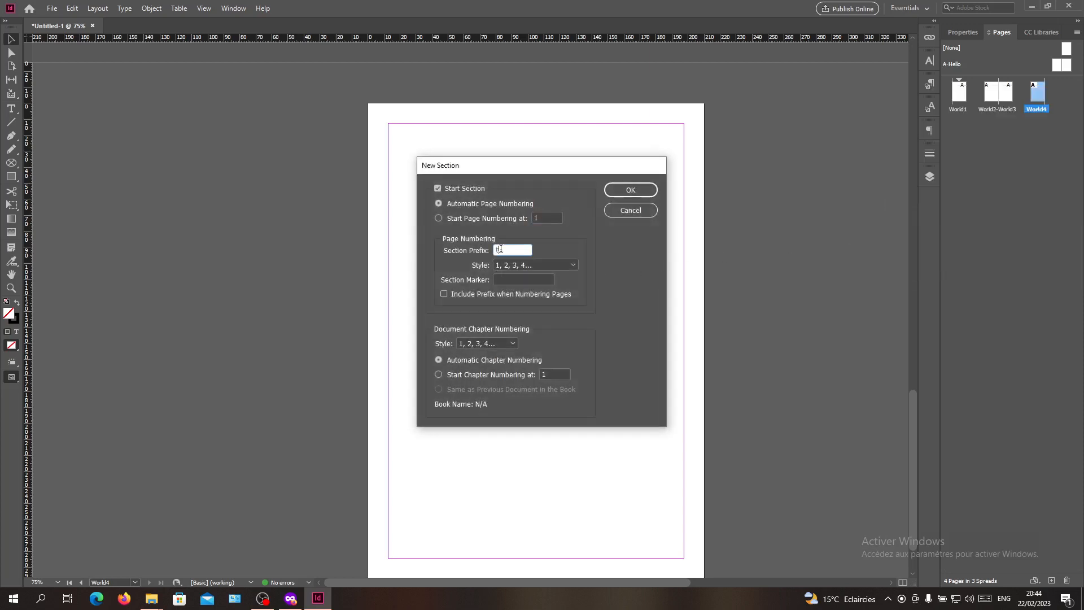
type("test")
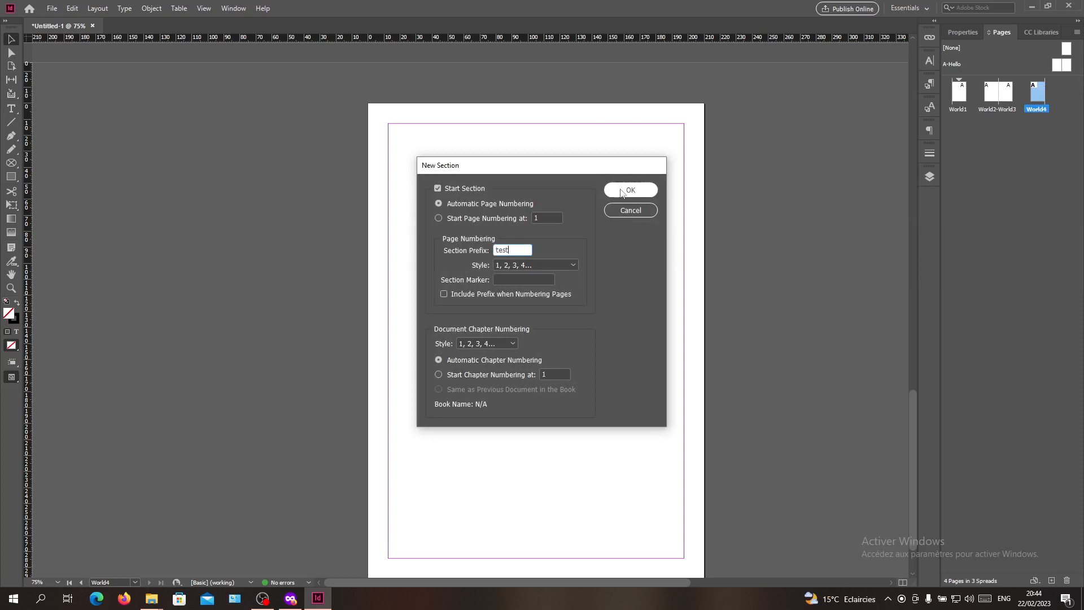
left_click(629, 190)
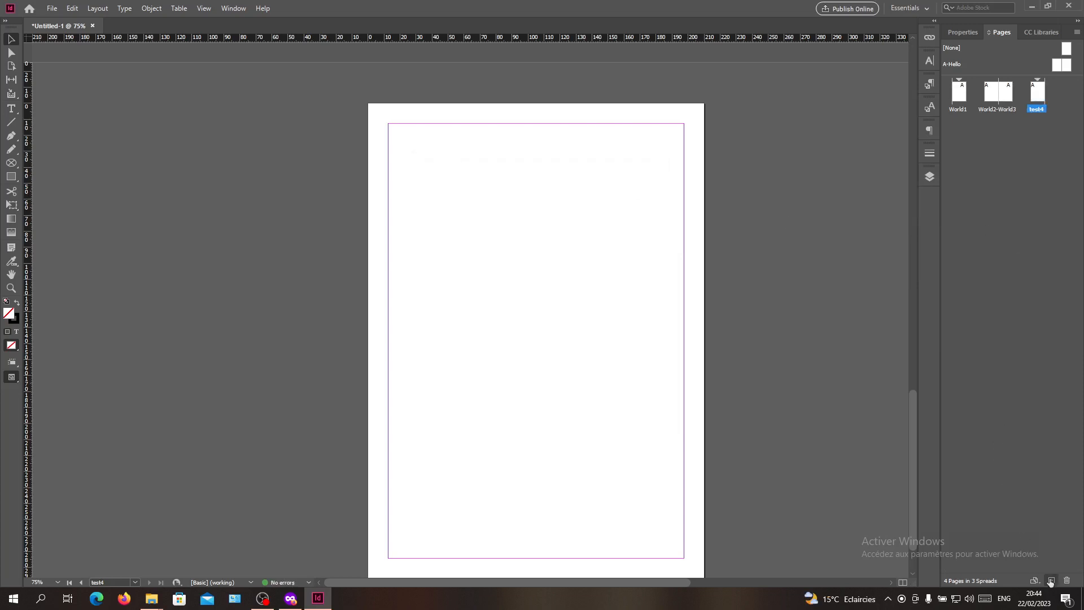
Add more pages and start a section prefixed 'another' at page 6, giving another6–another7
left_click(1050, 581)
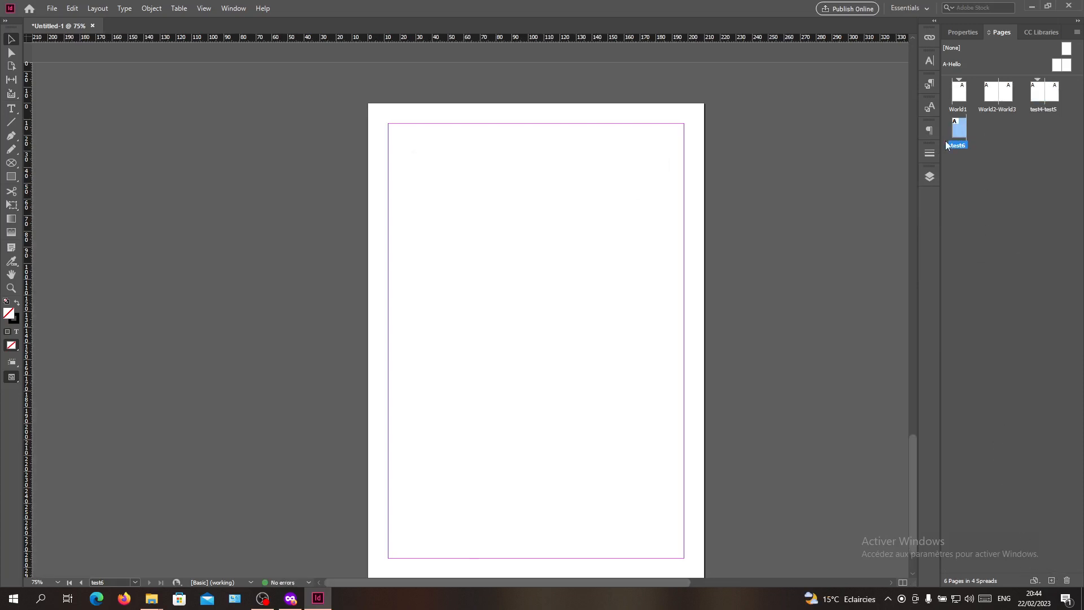
right_click(957, 131)
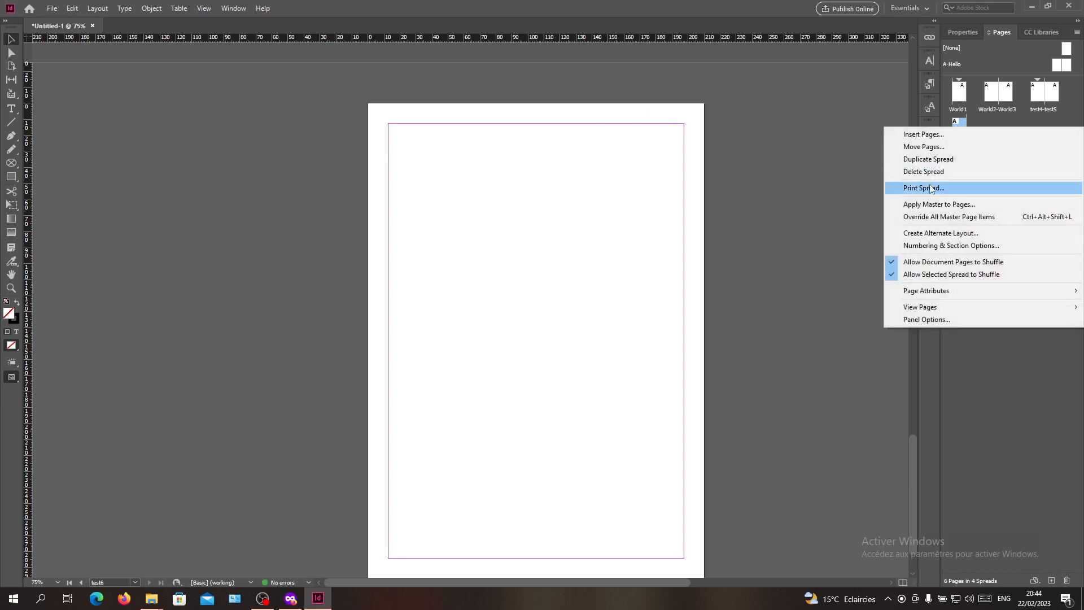
mouse_move(950, 245)
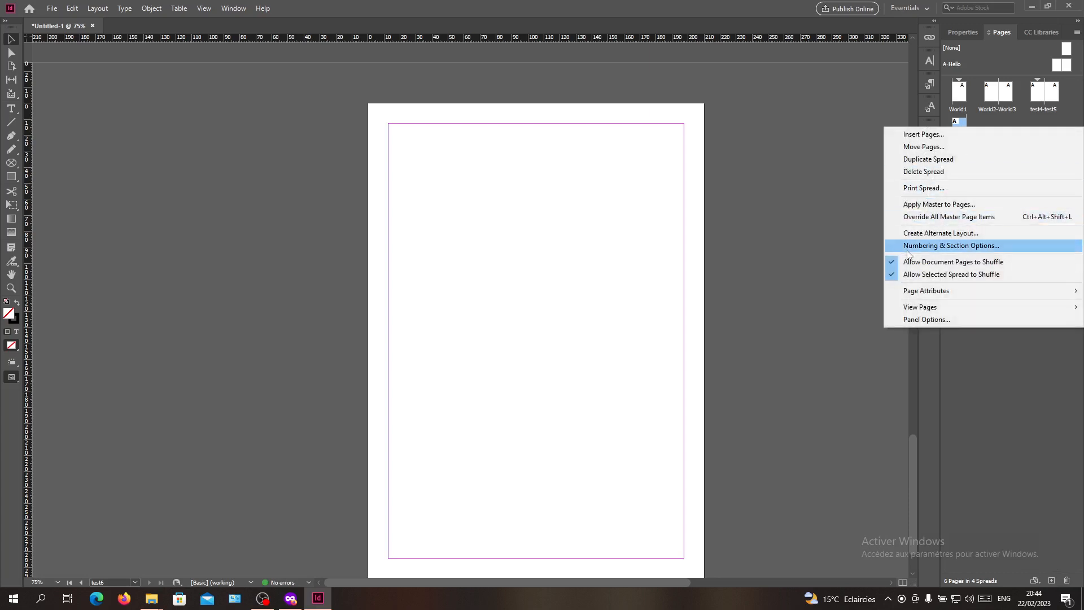
left_click(950, 245)
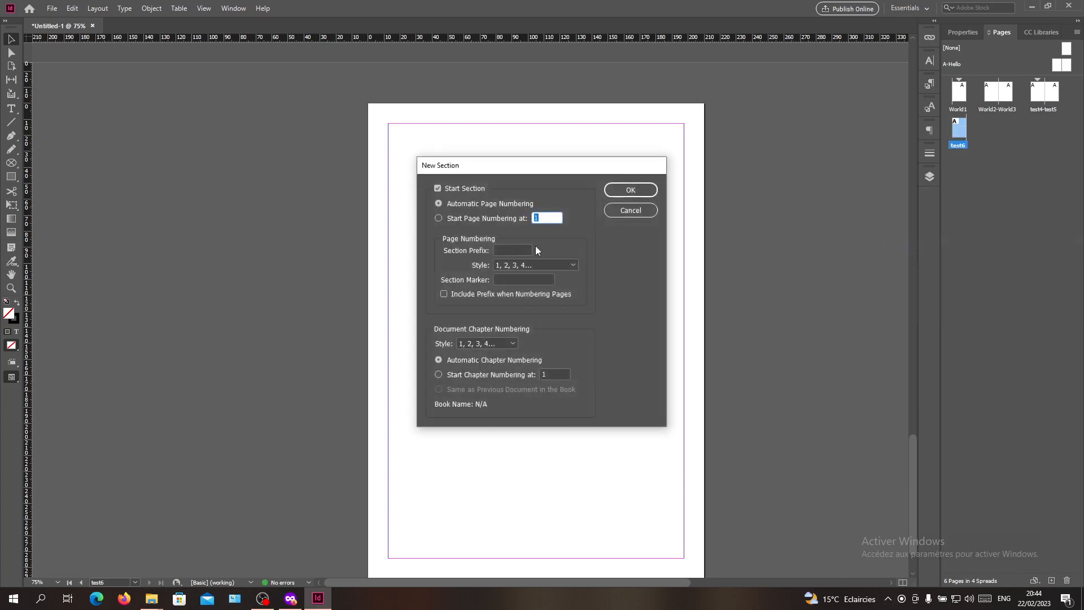
left_click(512, 249)
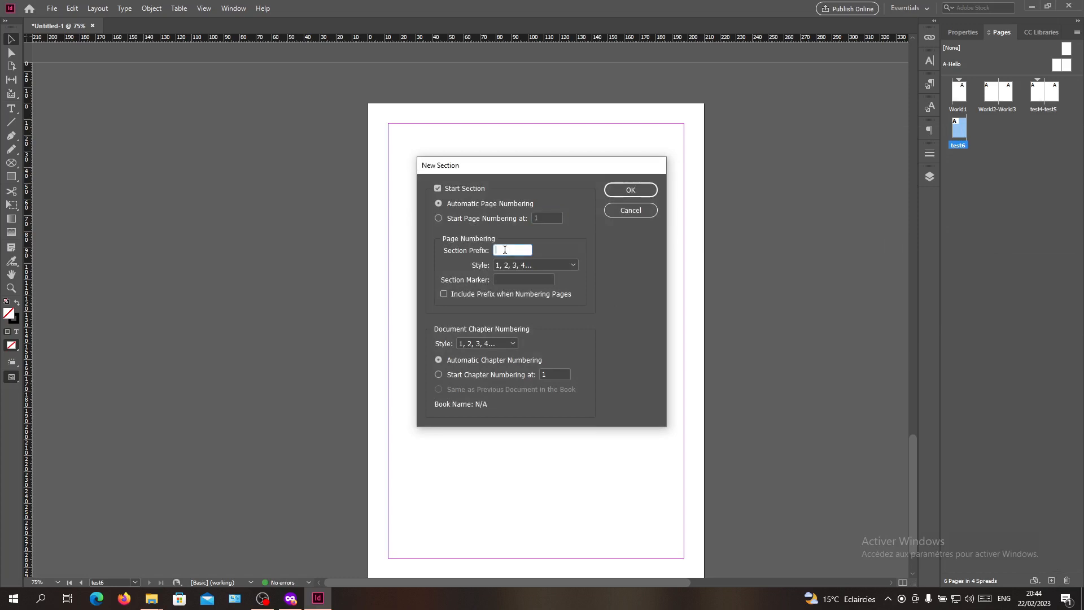
type("another")
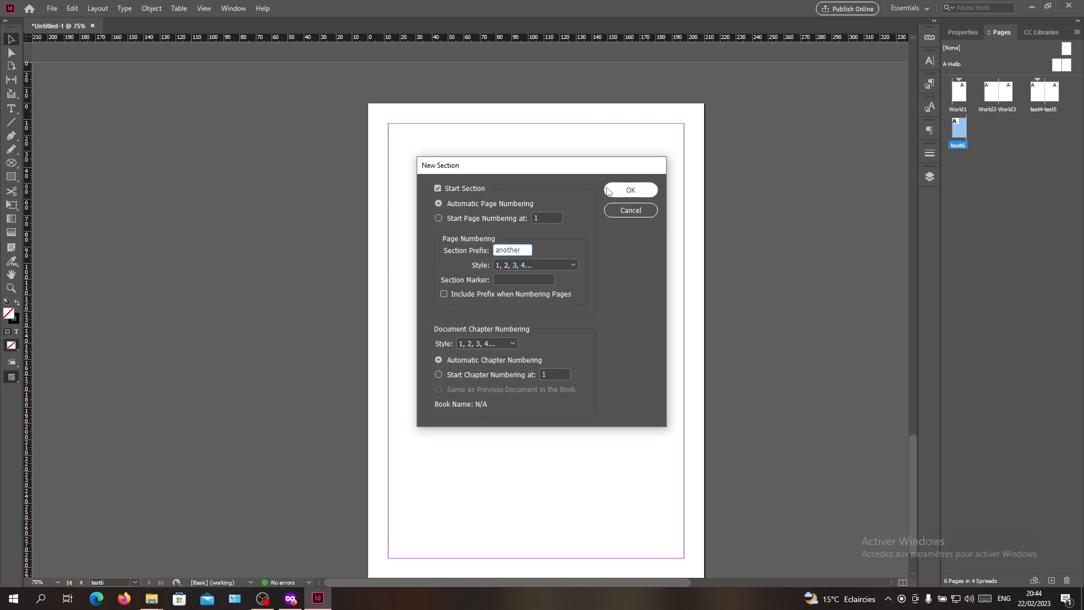
left_click(630, 189)
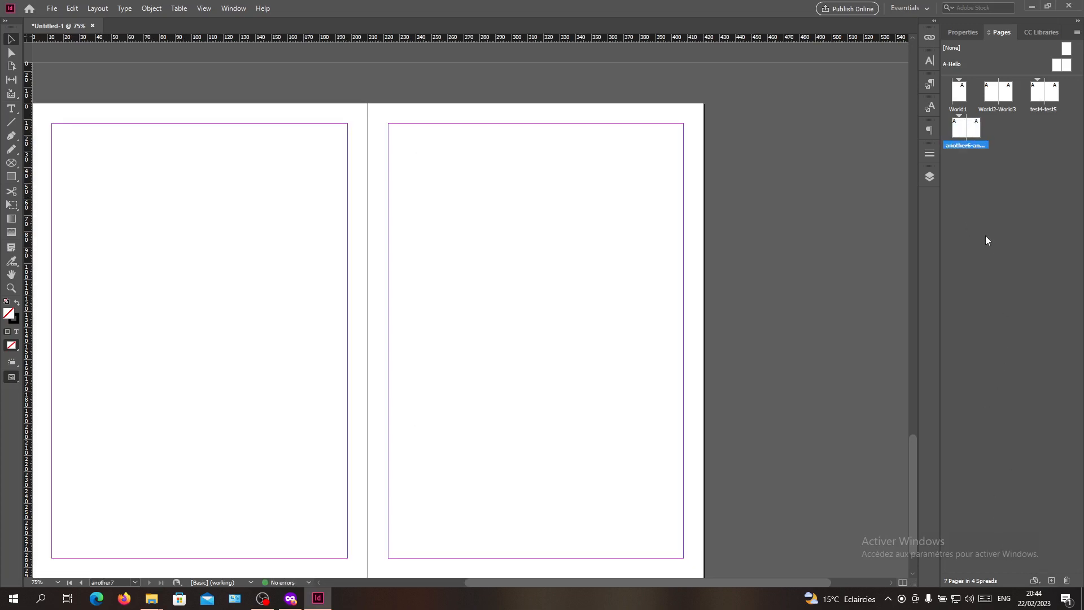
mouse_move(362, 370)
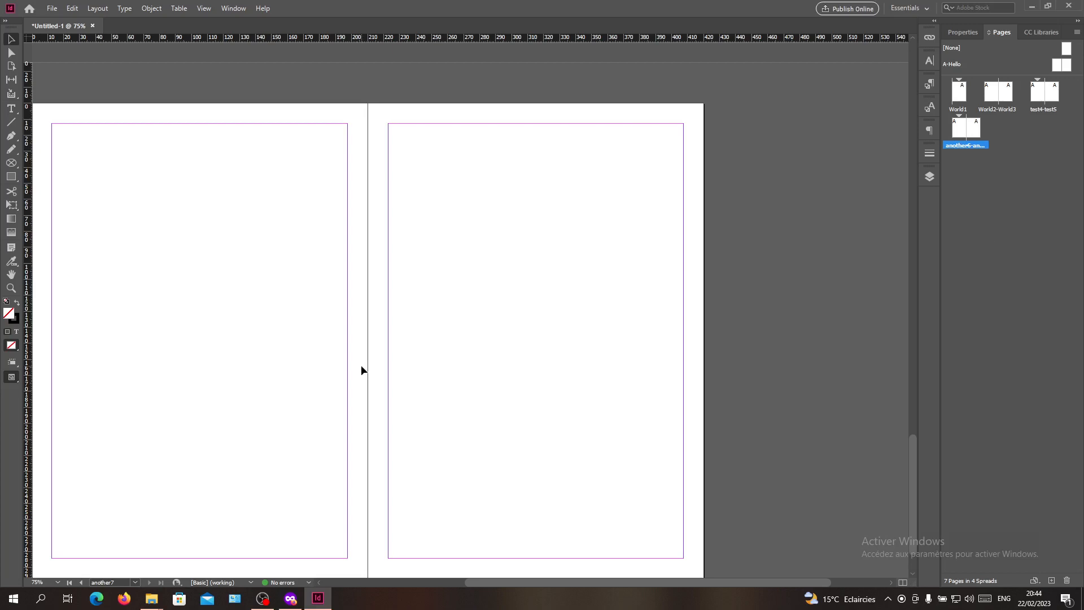